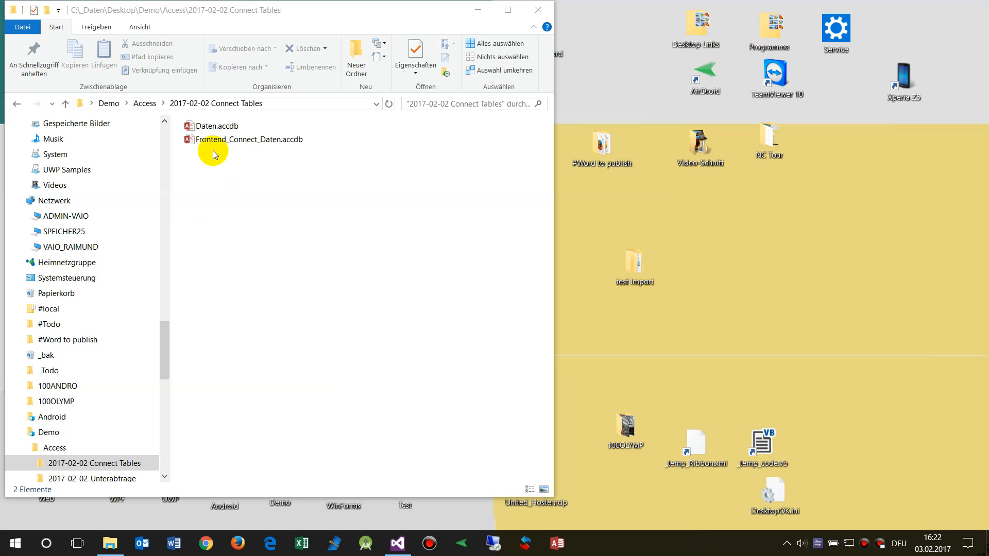
Open Daten.accdb from the Connect Tables folder in Access.
left_click(250, 139)
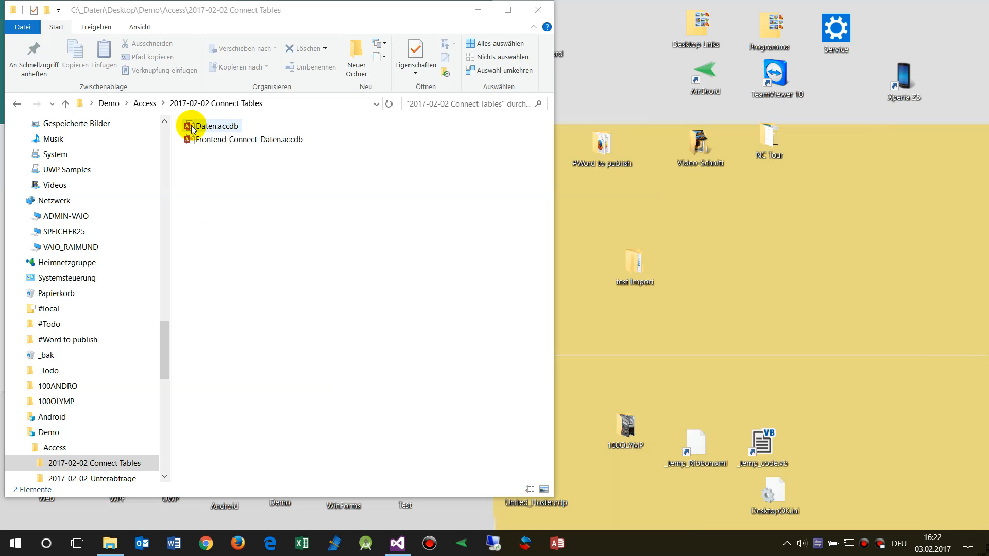
double_click(215, 126)
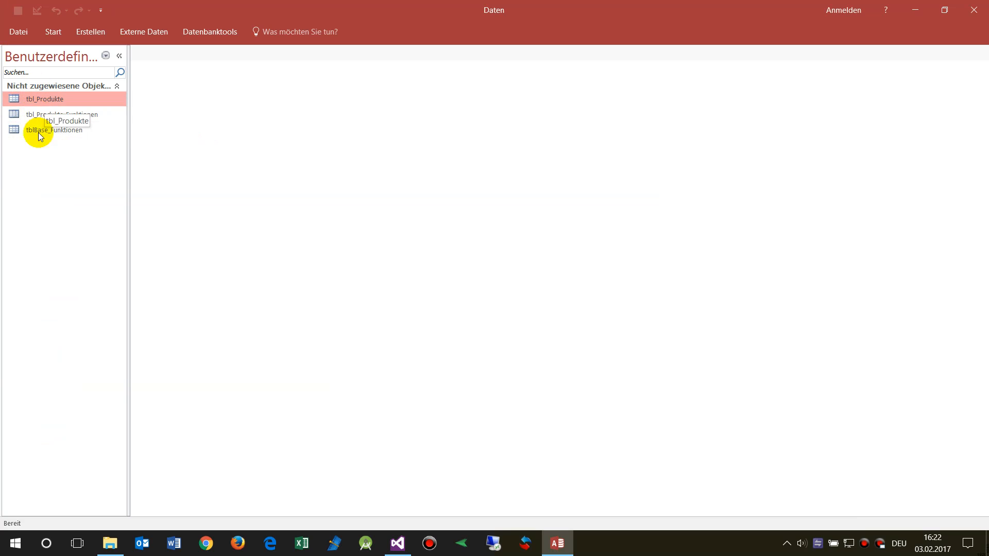
Bring the Demo Connect front-end window to the front.
left_click(110, 543)
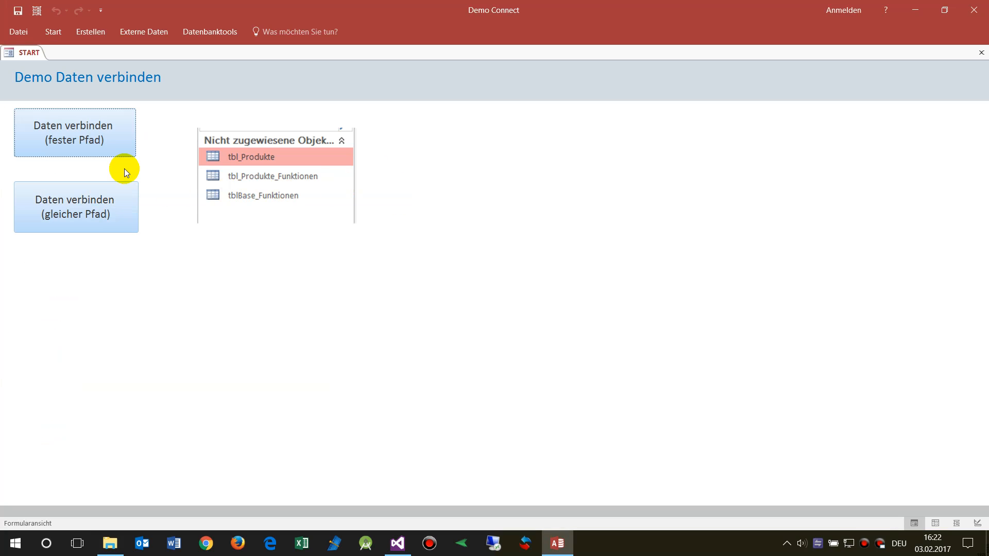
mouse_move(171, 233)
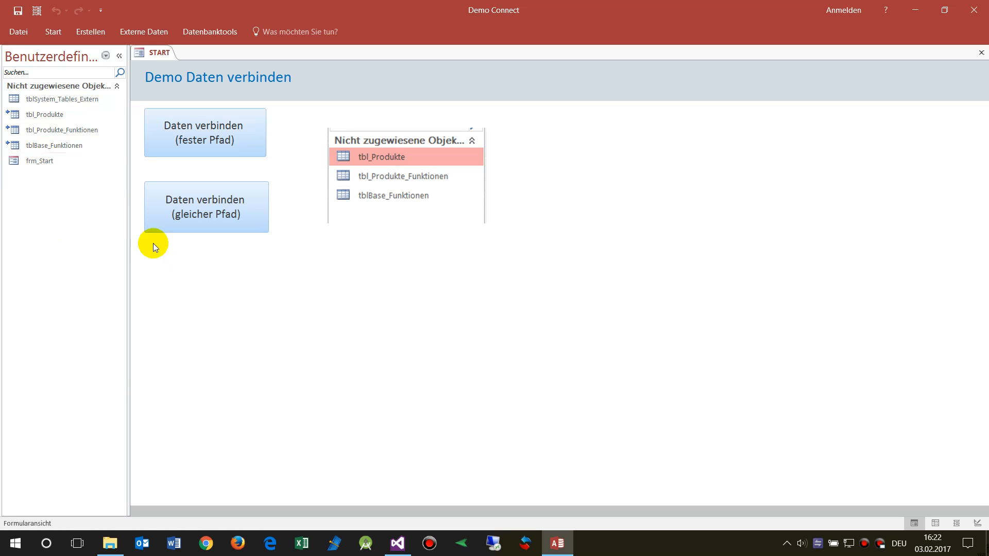
mouse_move(86, 174)
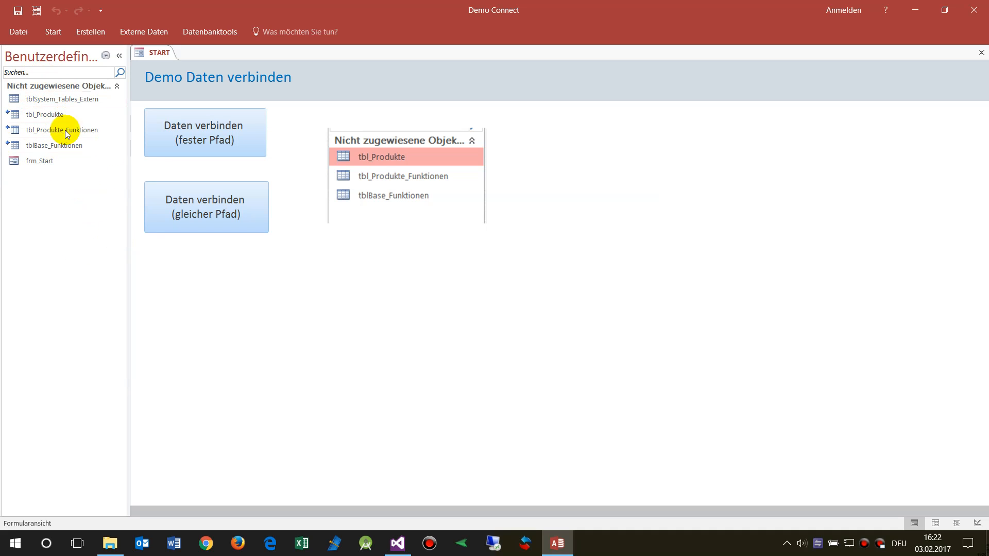
mouse_move(79, 186)
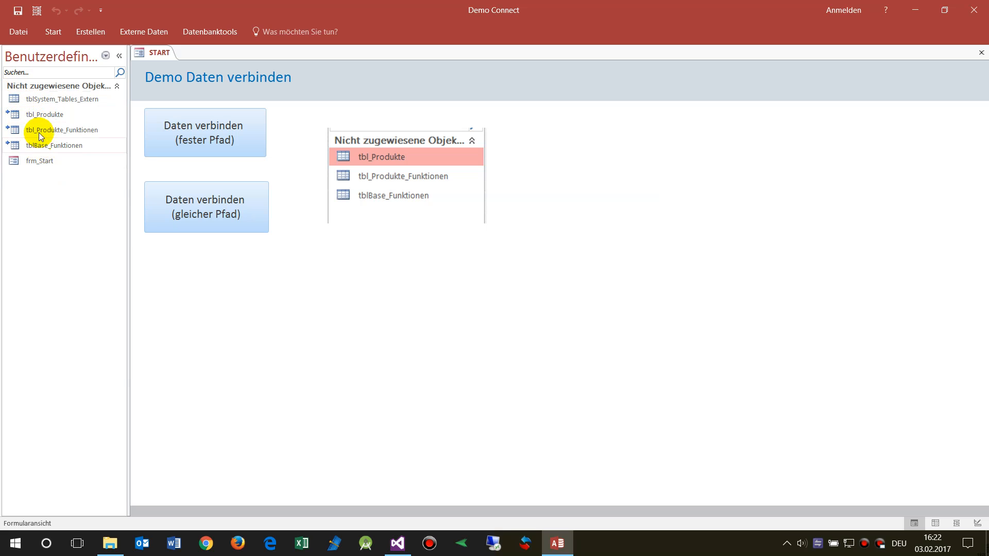
right_click(44, 114)
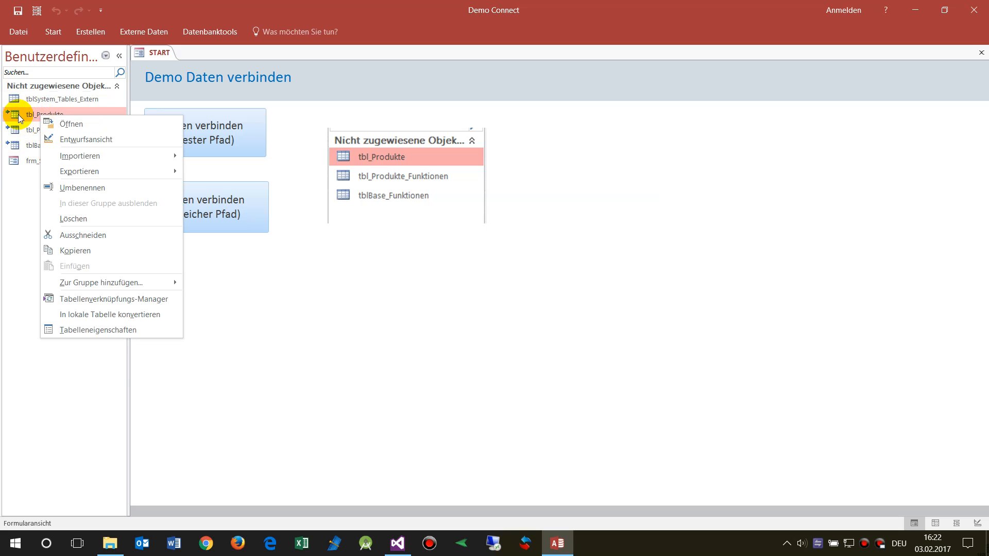
mouse_move(97, 330)
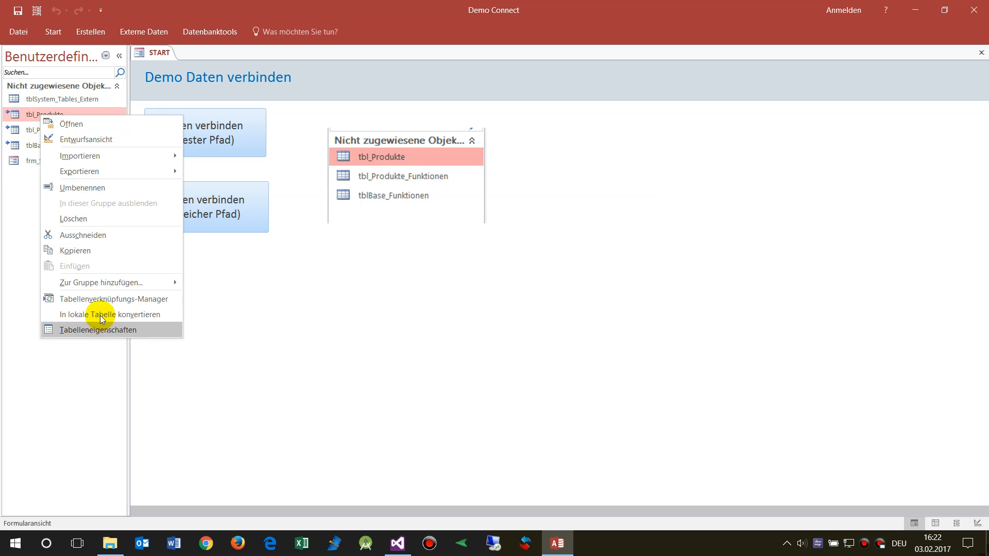
mouse_move(125, 298)
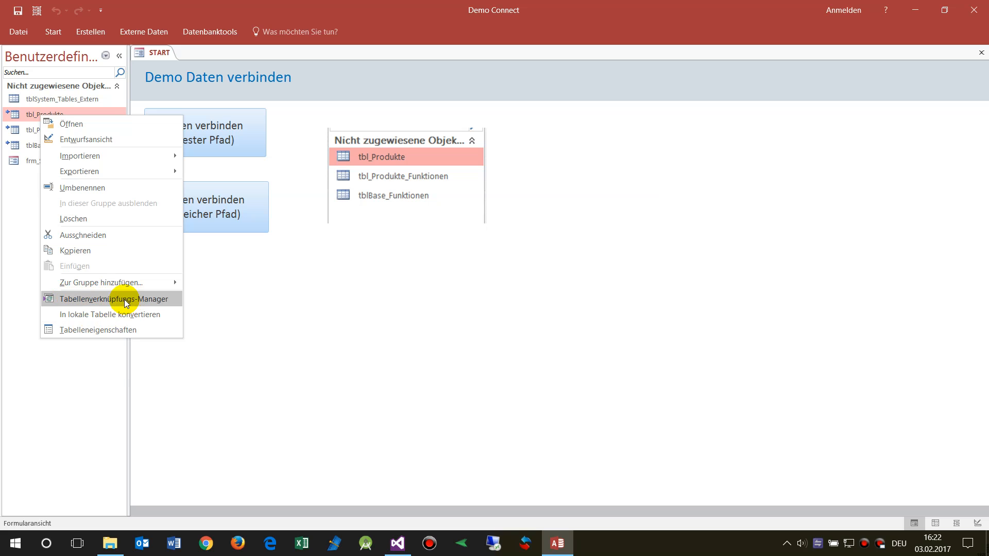
left_click(279, 314)
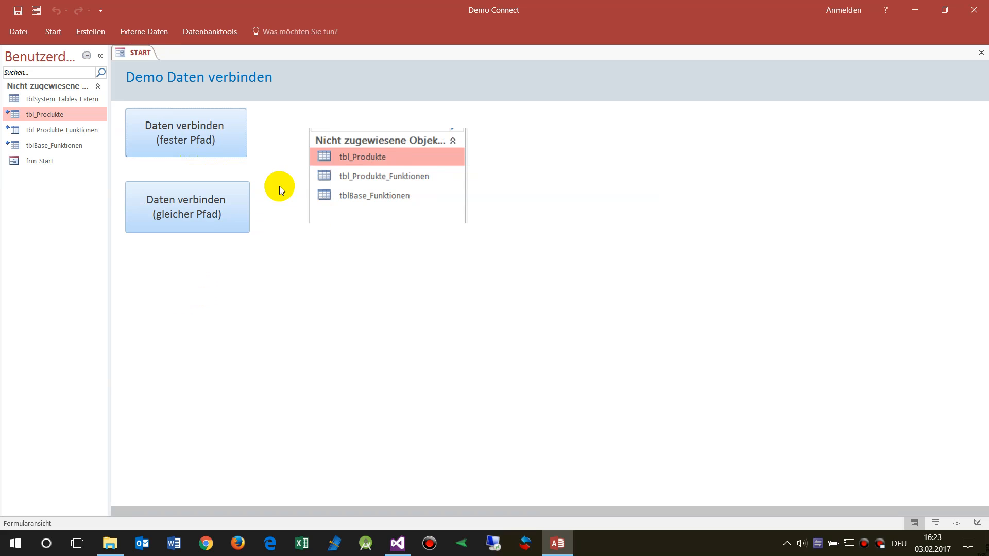
mouse_move(247, 246)
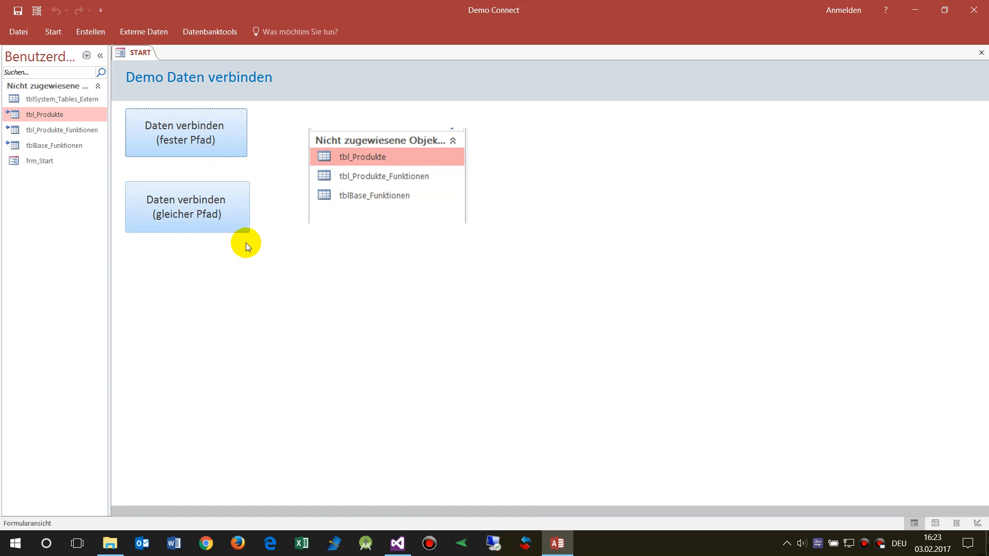
mouse_move(197, 235)
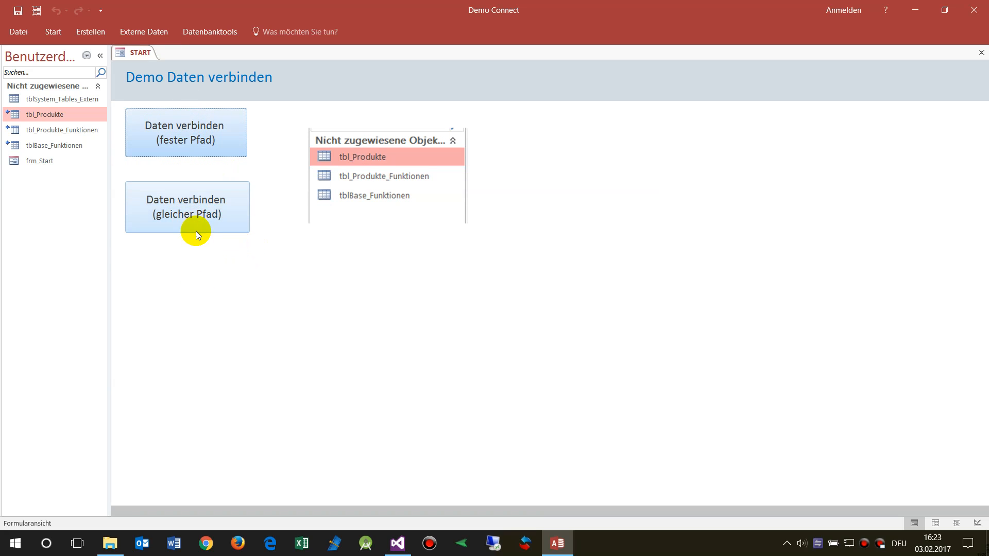
mouse_move(179, 139)
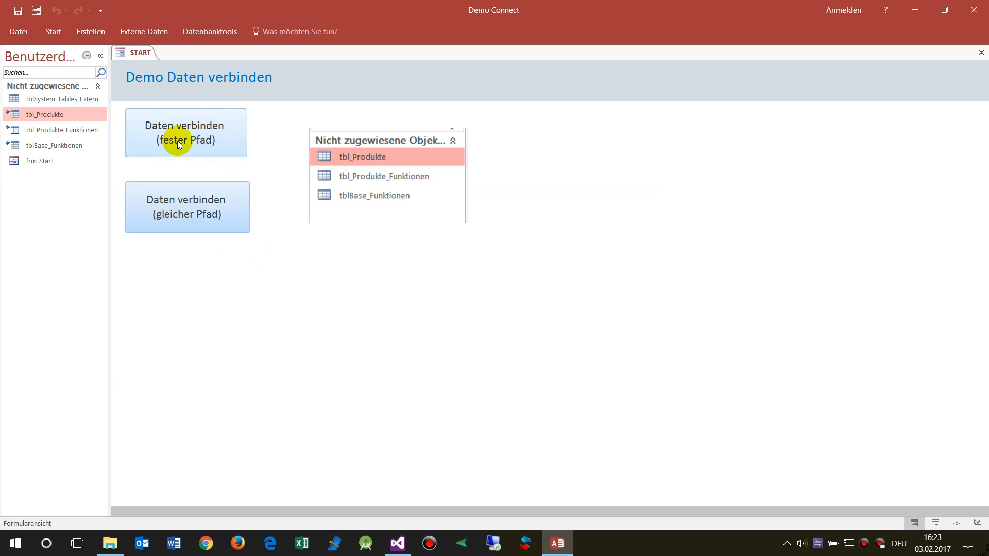
mouse_move(194, 141)
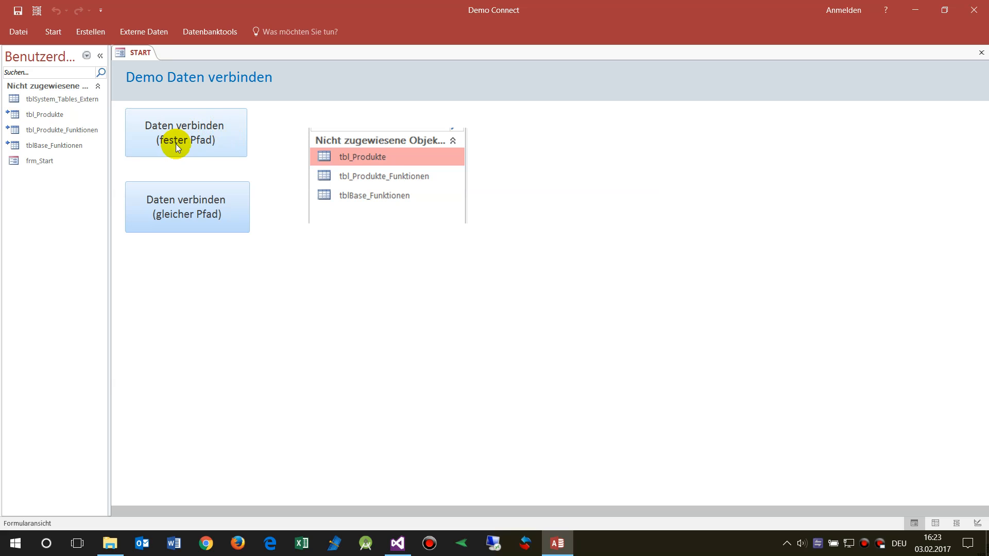
mouse_move(74, 133)
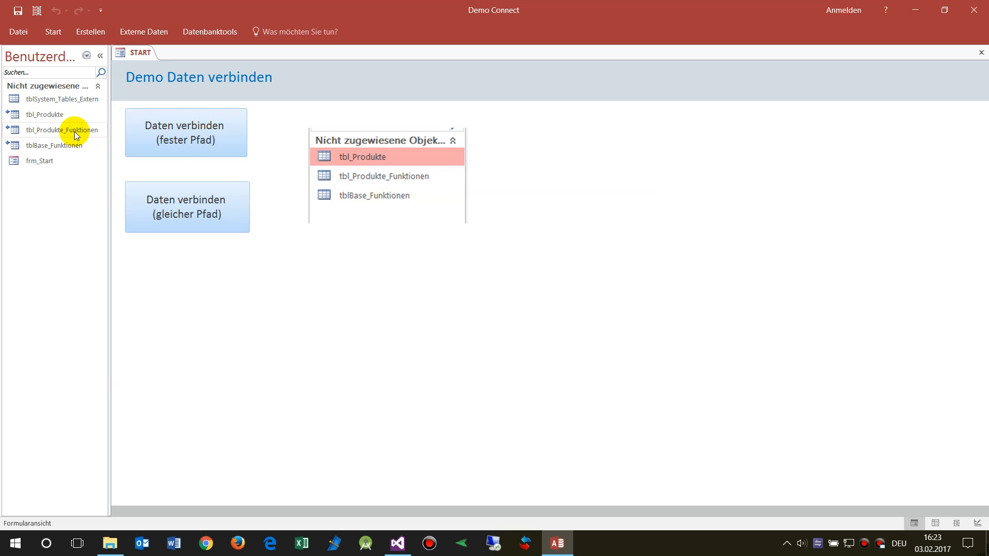
mouse_move(54, 115)
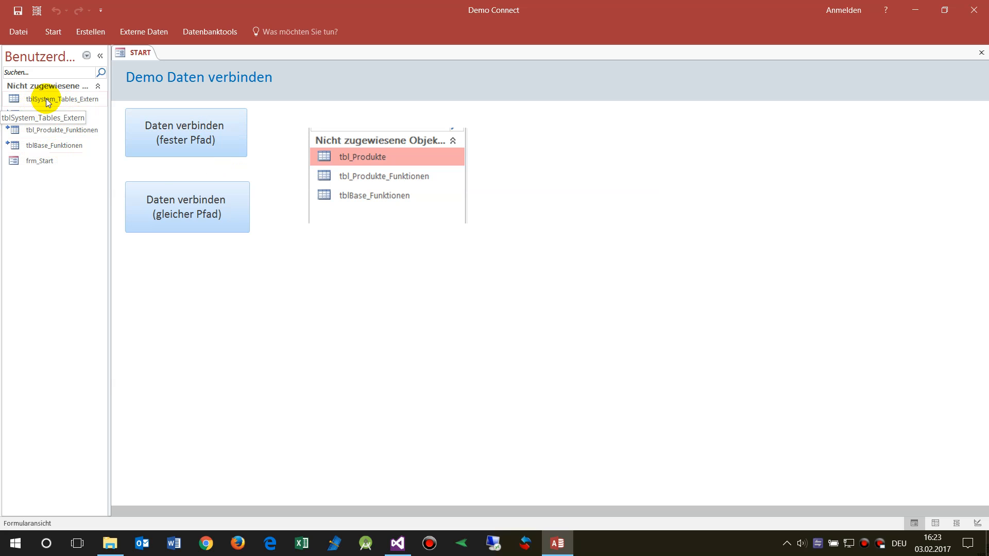
Open tblSystem_Tables_Extern to view its source paths, then return to the start form.
double_click(61, 99)
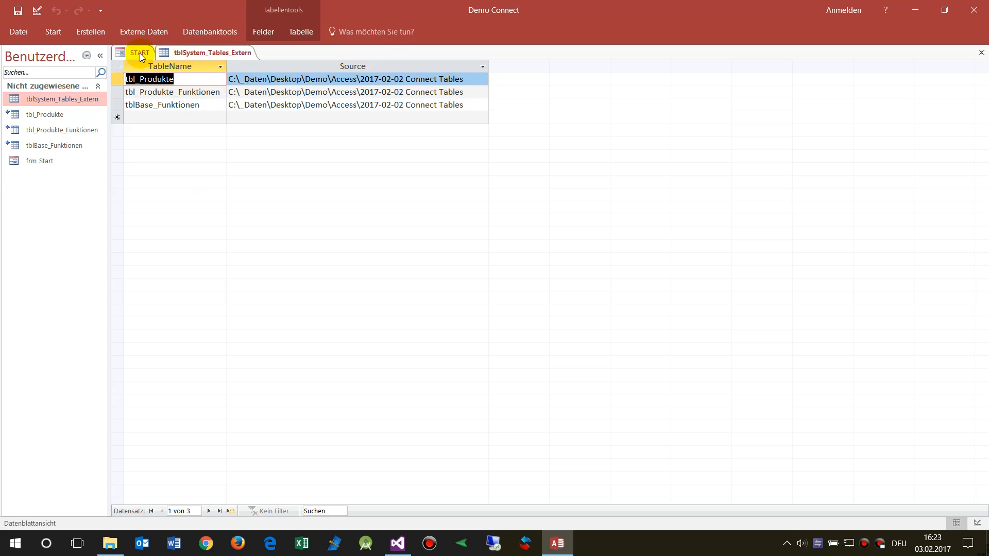
left_click(140, 53)
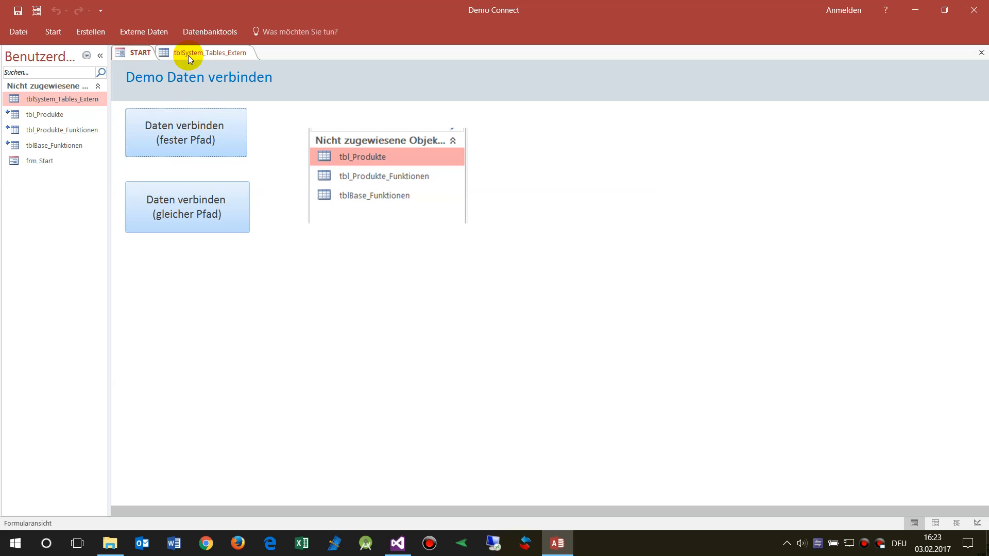
mouse_move(200, 52)
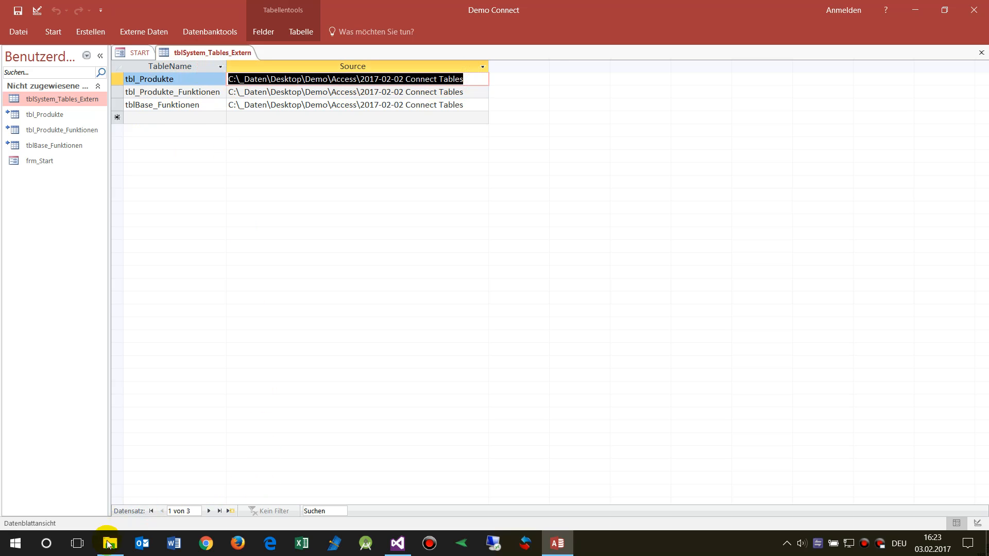
left_click(107, 543)
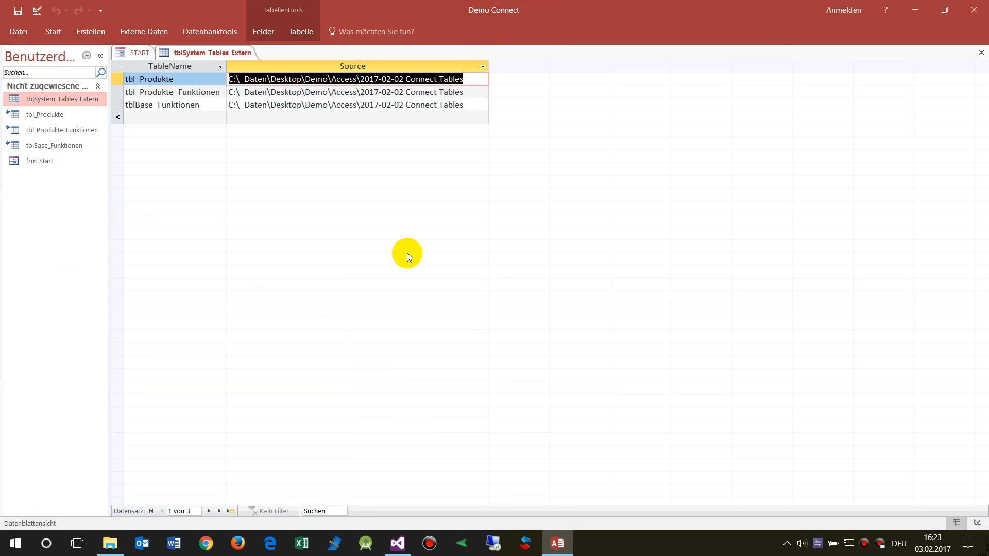
mouse_move(359, 273)
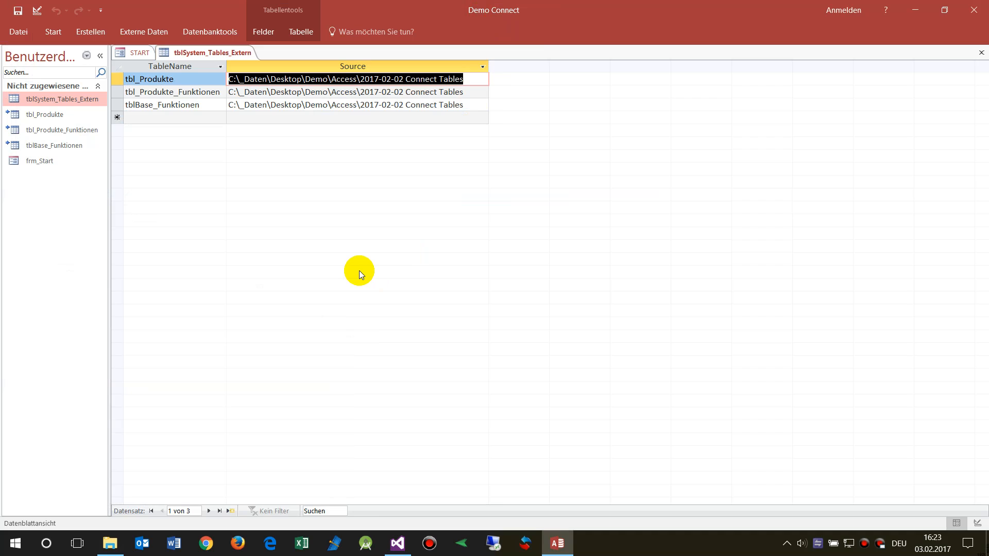
mouse_move(366, 268)
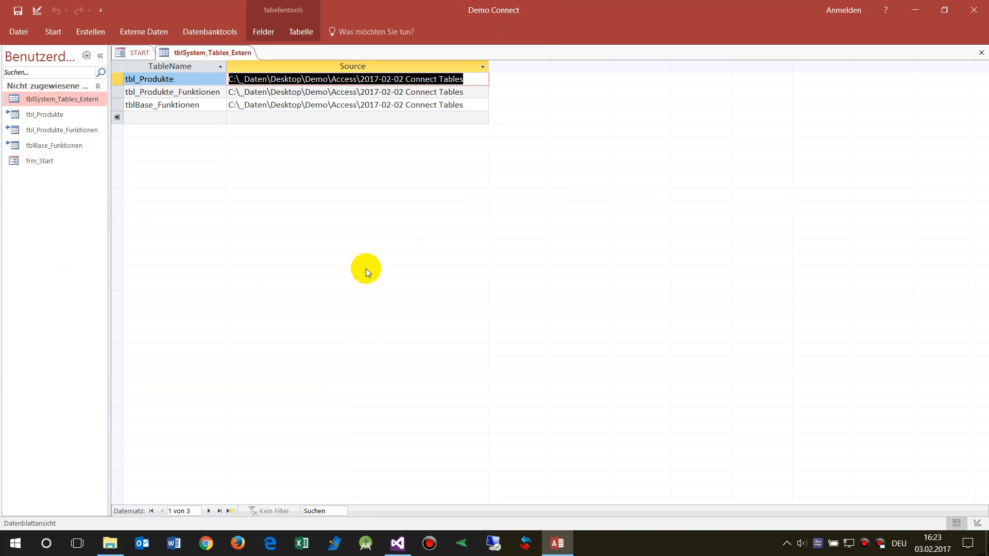
mouse_move(472, 90)
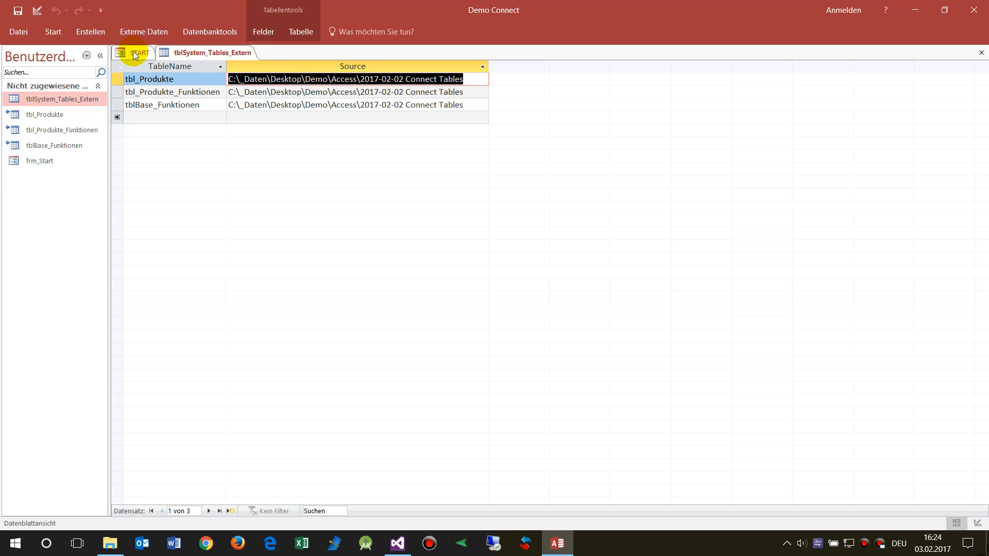
left_click(140, 53)
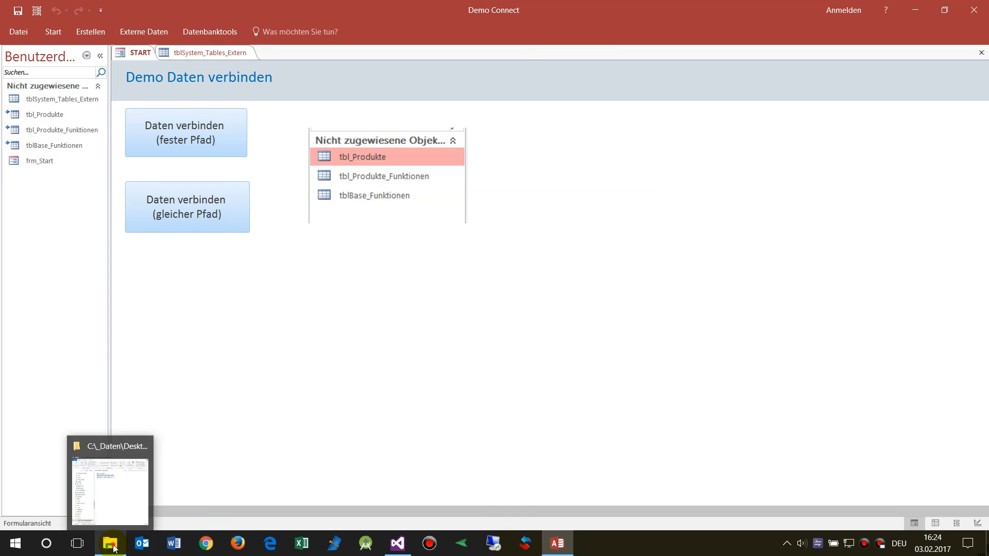
Show the Connect Tables folder in File Explorer from the taskbar.
left_click(111, 543)
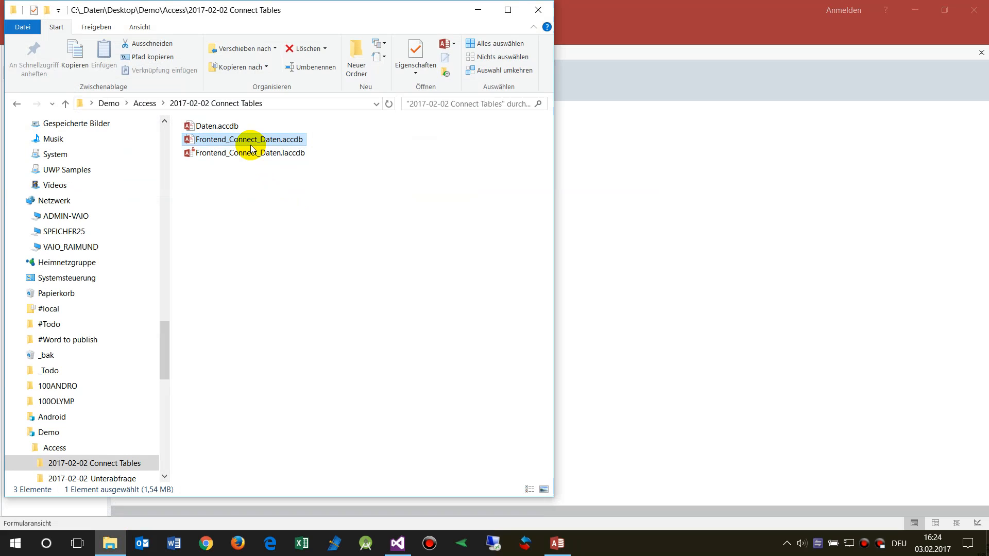
mouse_move(248, 126)
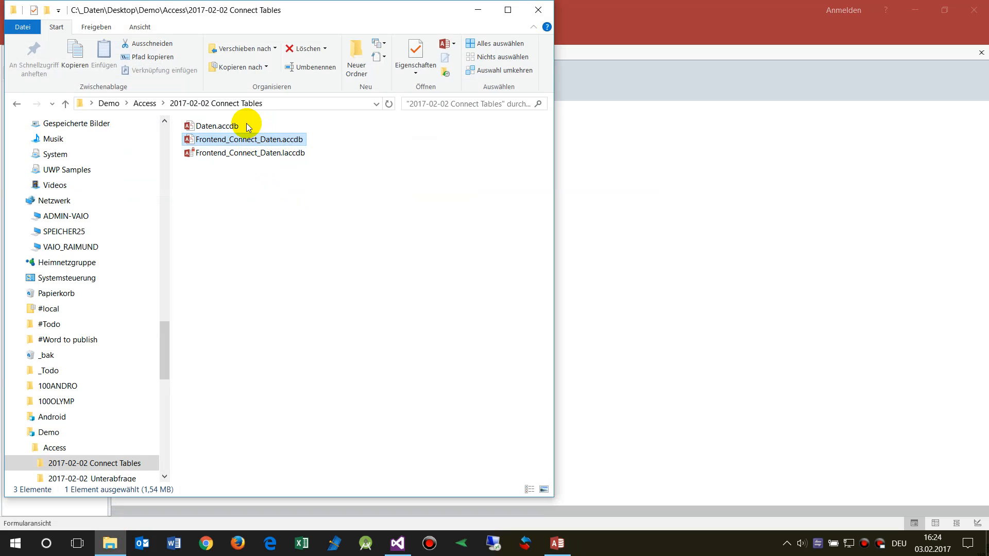
mouse_move(532, 35)
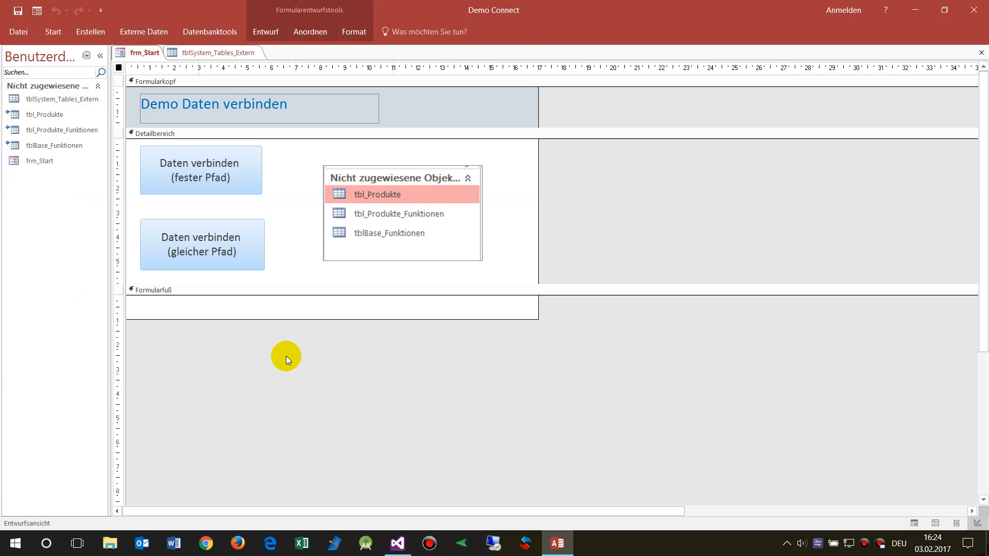
Open the event code of the 'Daten verbinden (fester Pfad)' button.
right_click(201, 169)
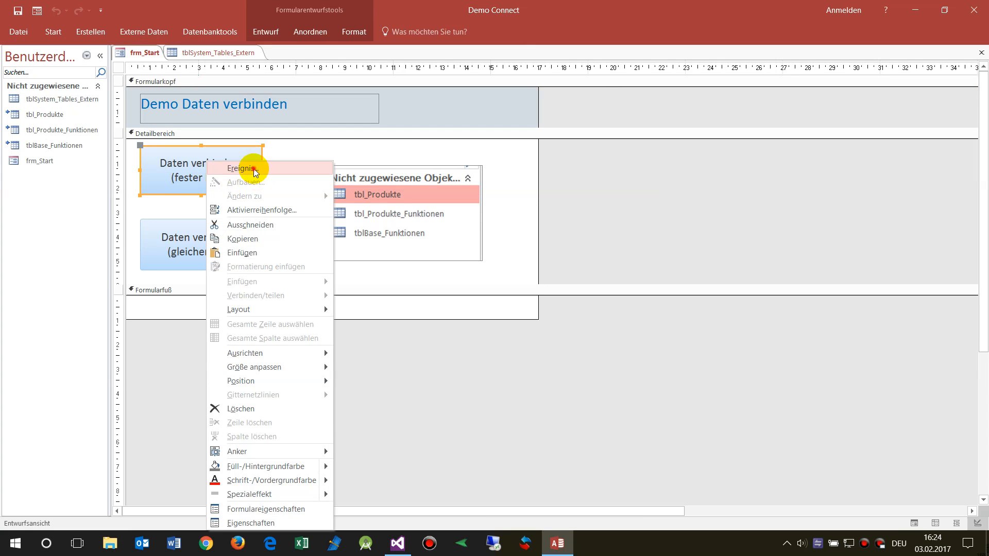
left_click(242, 168)
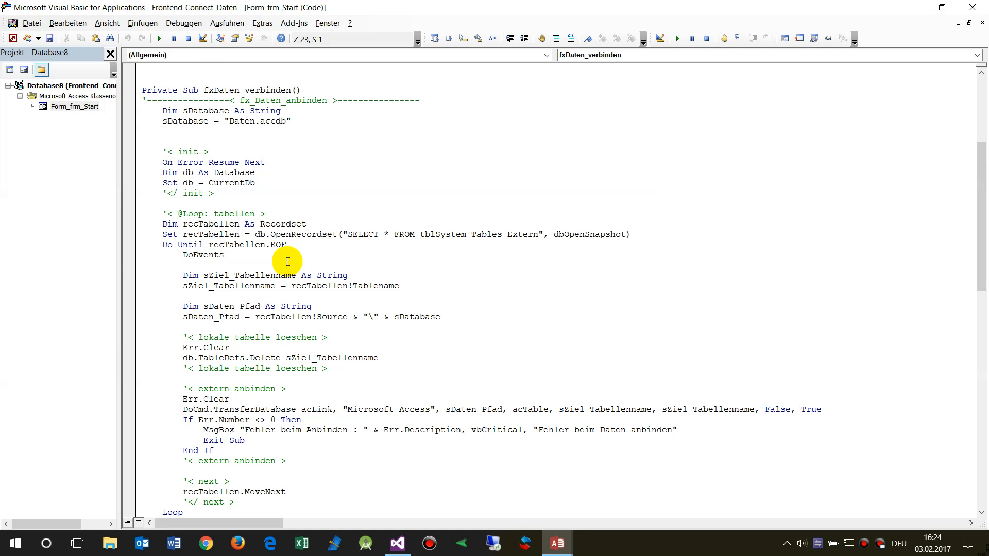
scroll("down", 3)
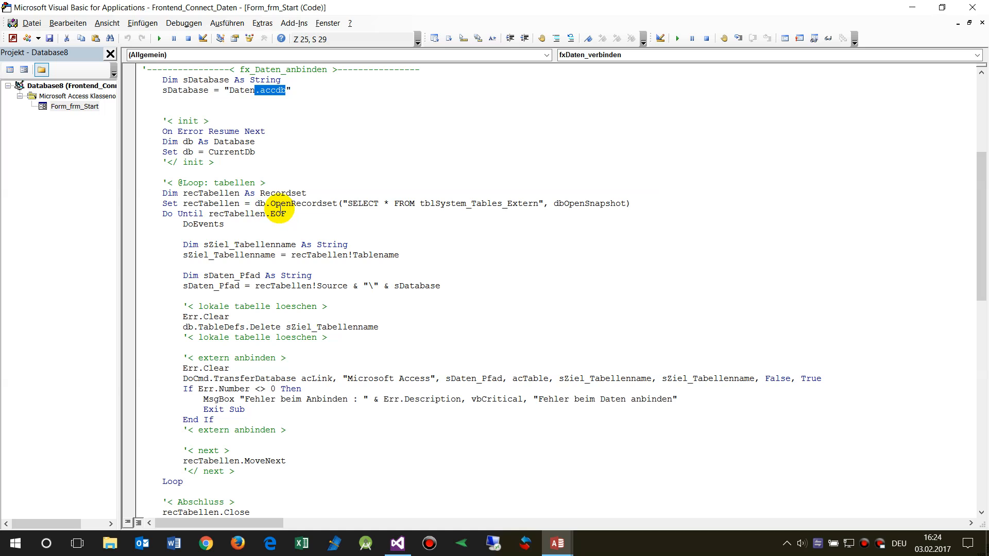
mouse_move(217, 154)
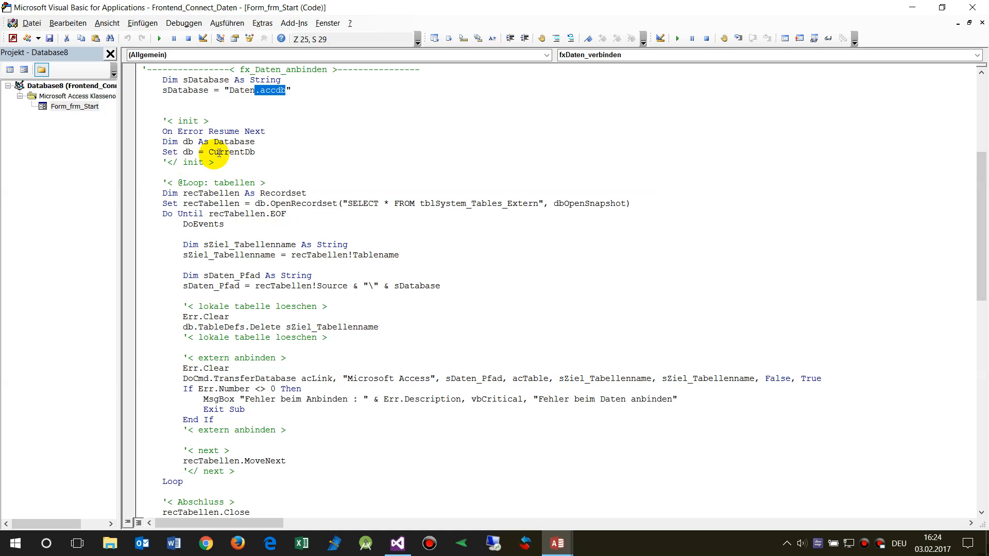
double_click(231, 152)
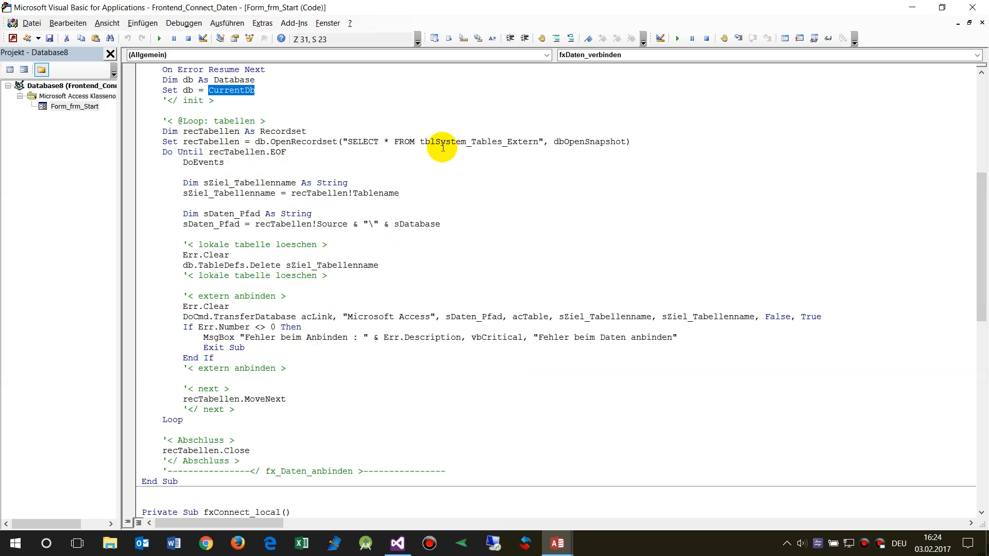
double_click(478, 141)
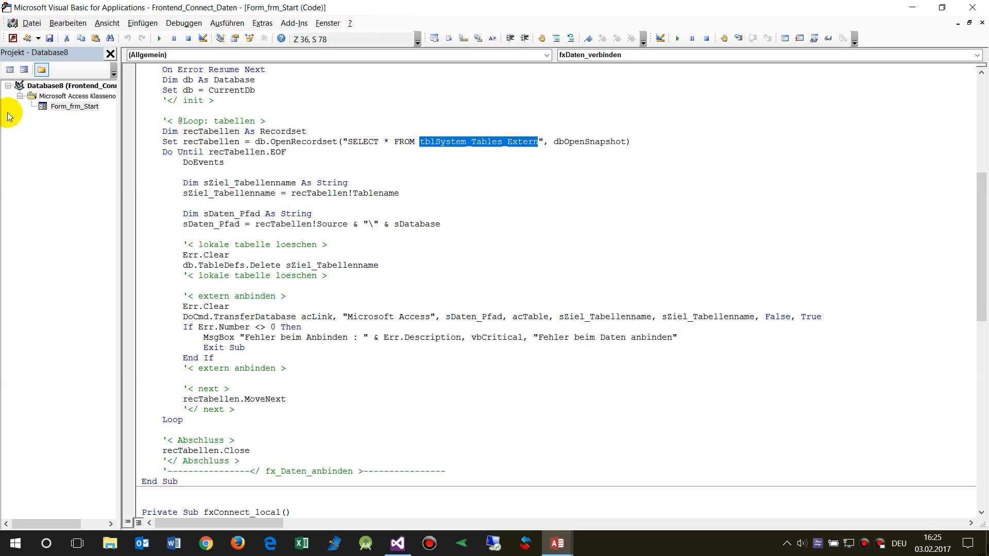
mouse_move(308, 277)
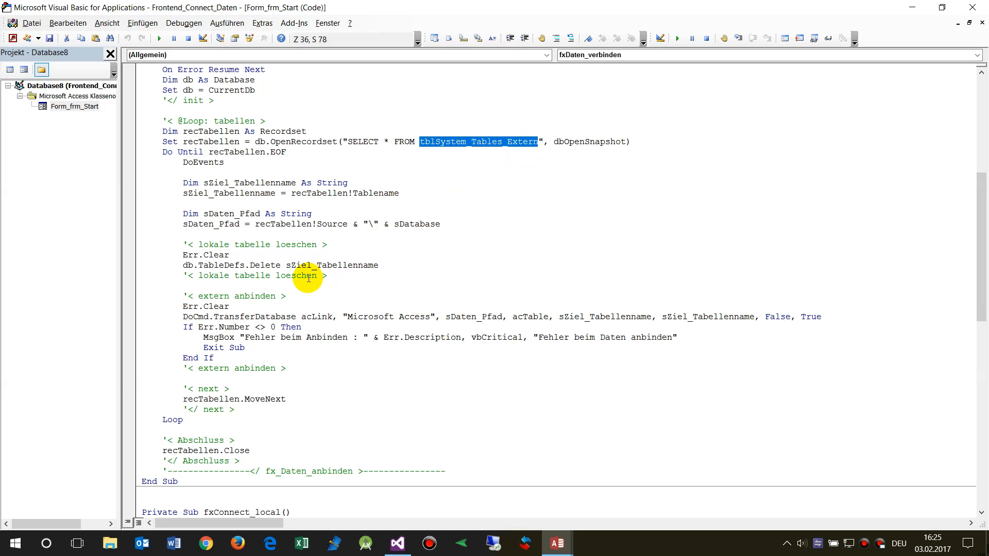
double_click(229, 193)
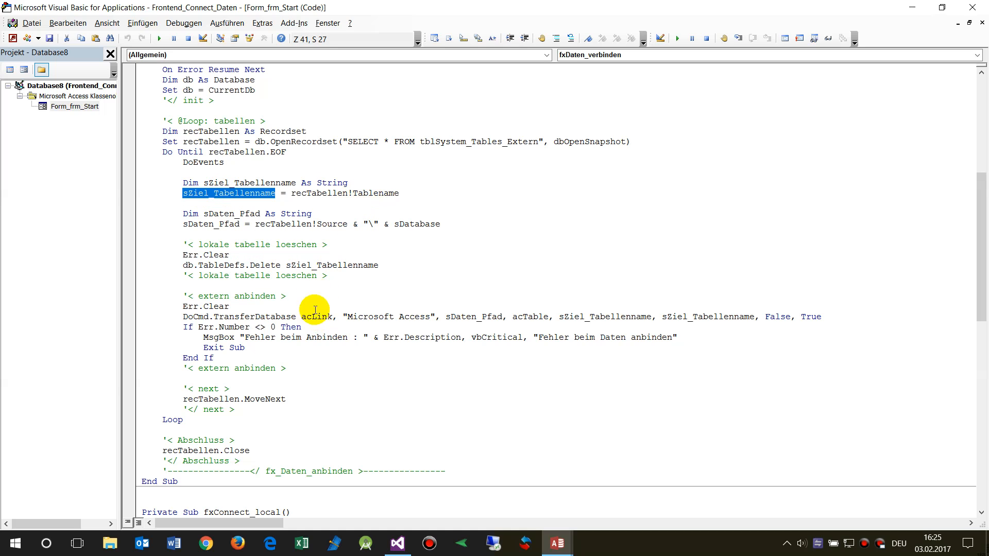
double_click(243, 193)
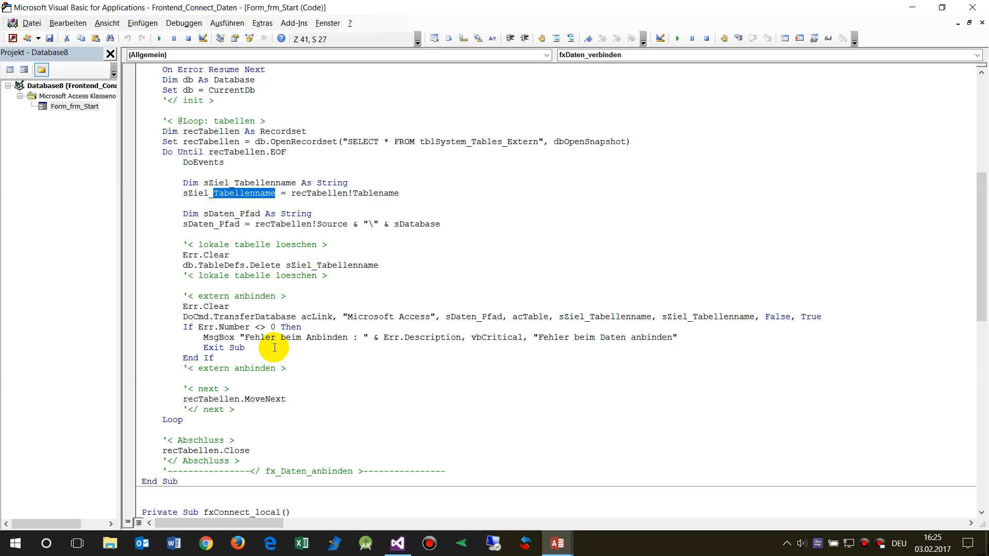
mouse_move(246, 304)
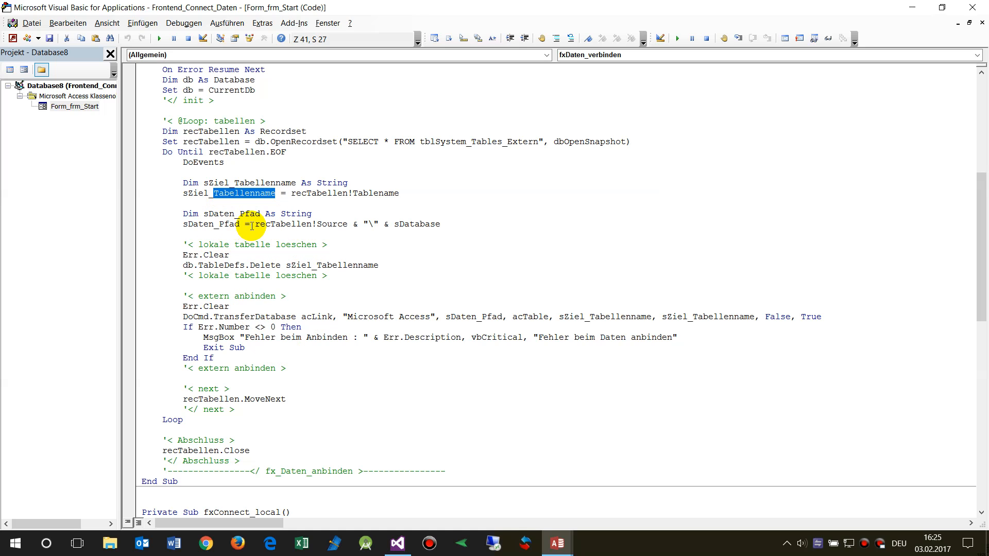
double_click(300, 224)
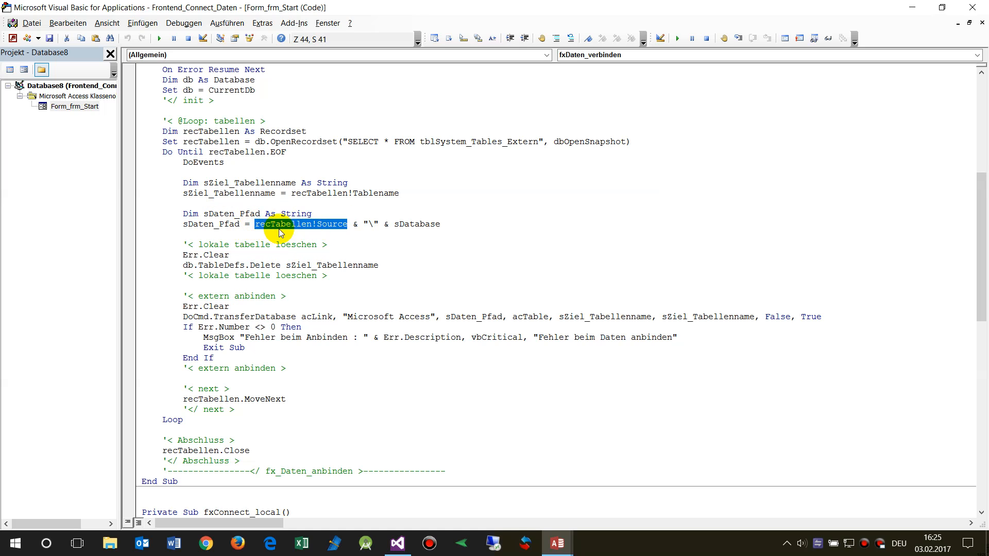
mouse_move(351, 225)
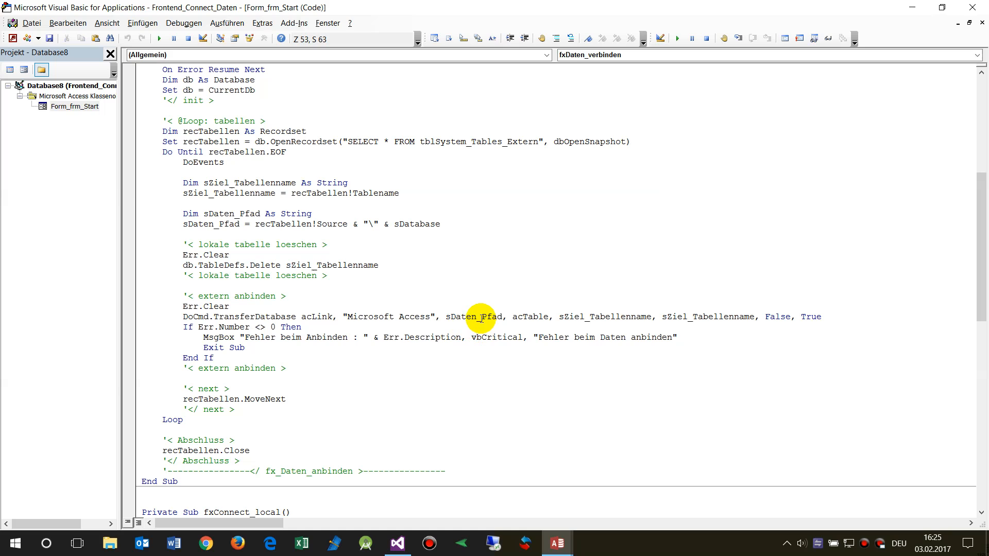
double_click(473, 315)
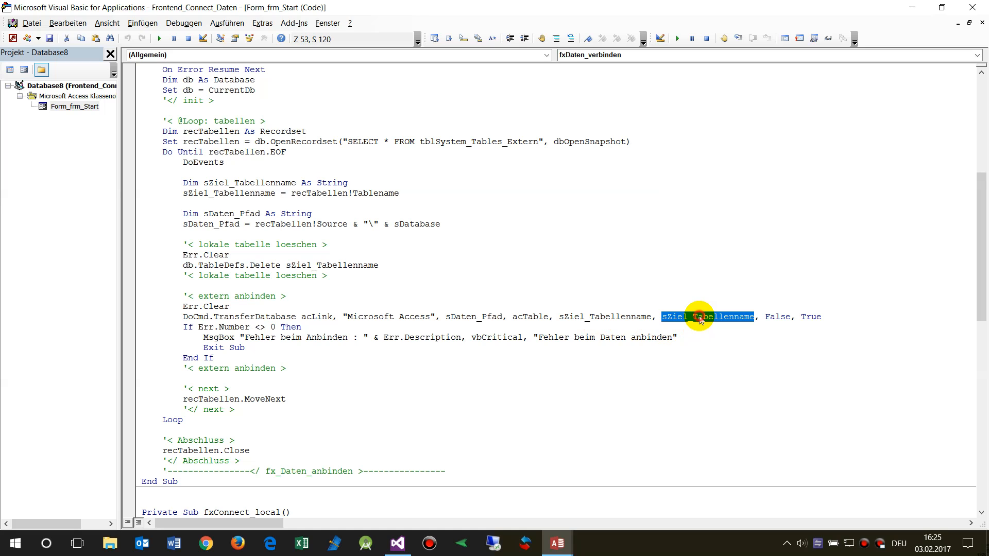
mouse_move(711, 339)
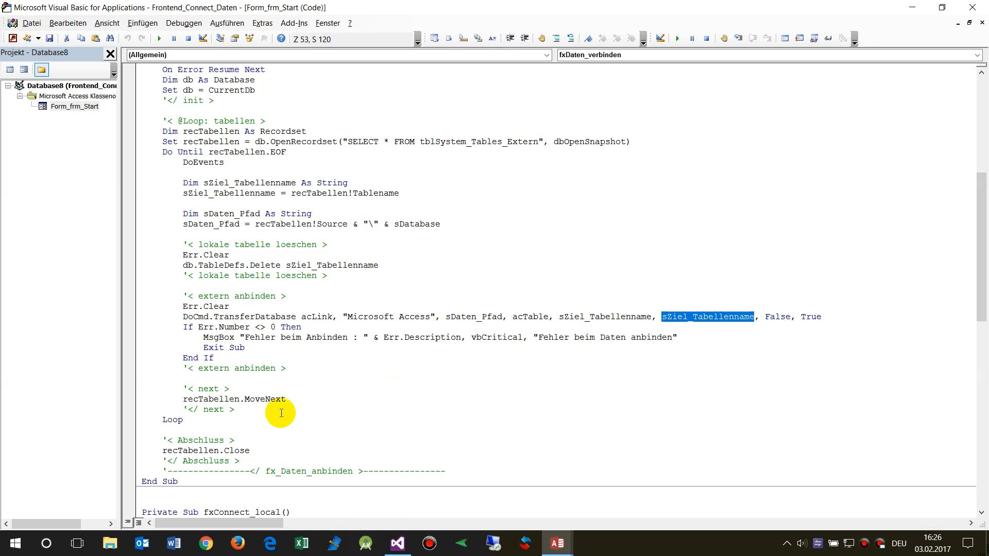
mouse_move(195, 391)
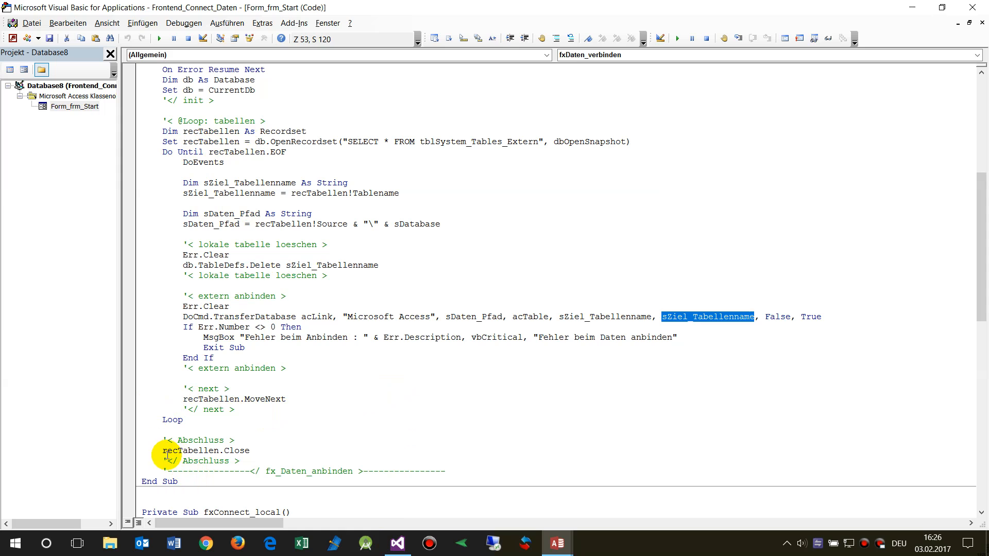
mouse_move(323, 410)
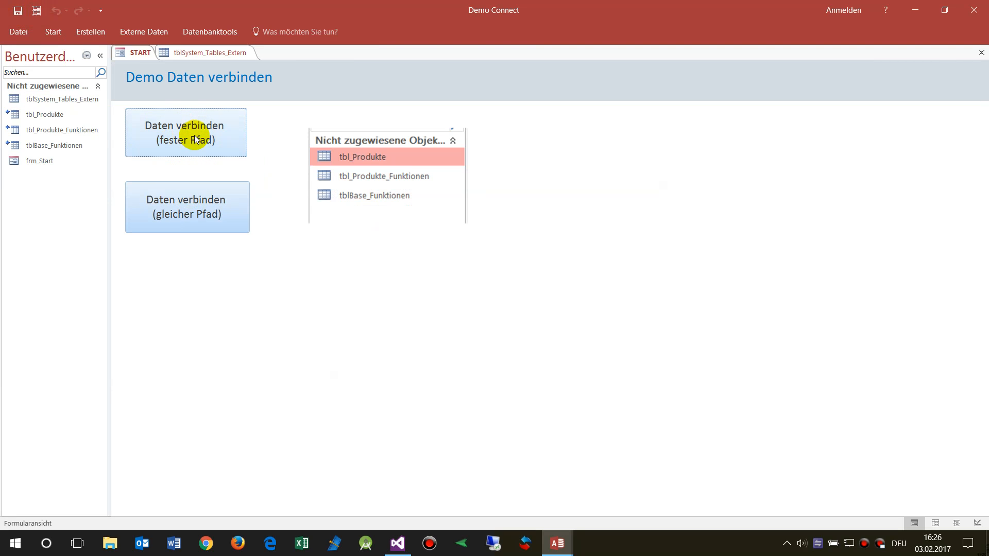
mouse_move(95, 150)
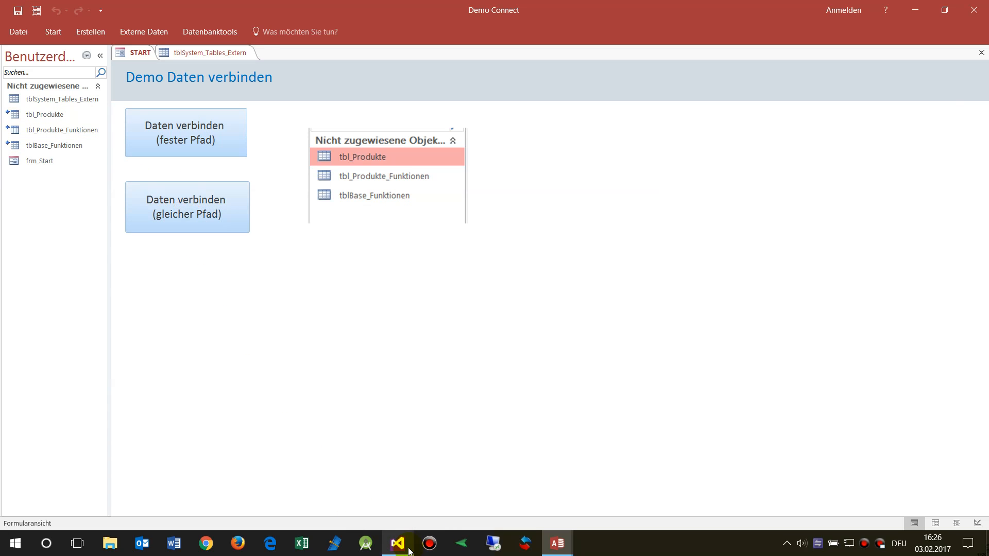
Bring the VBA editor back to the front from the taskbar.
left_click(556, 543)
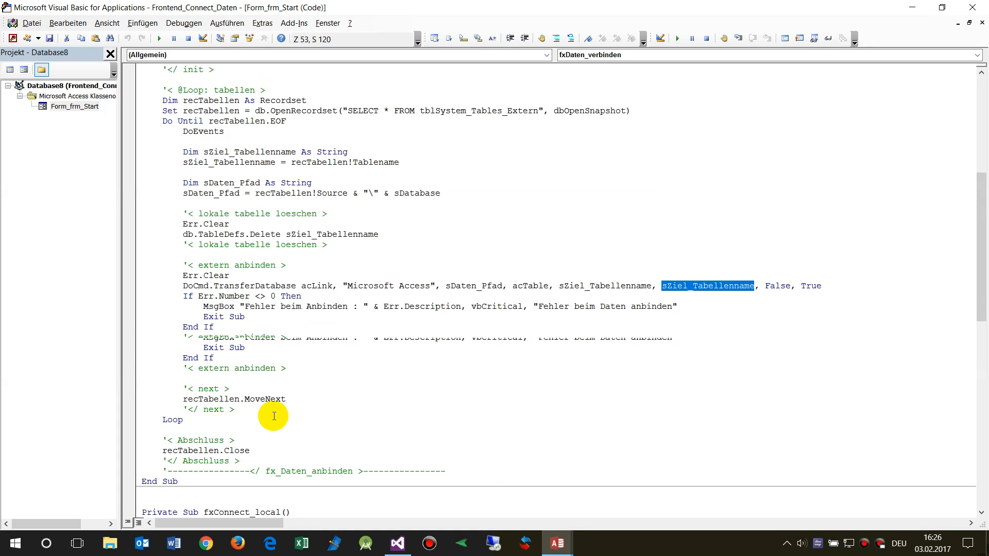
Scroll to fxConnect_local and highlight sDatabase in the sDaten_Pfad assignment.
scroll("down", 3)
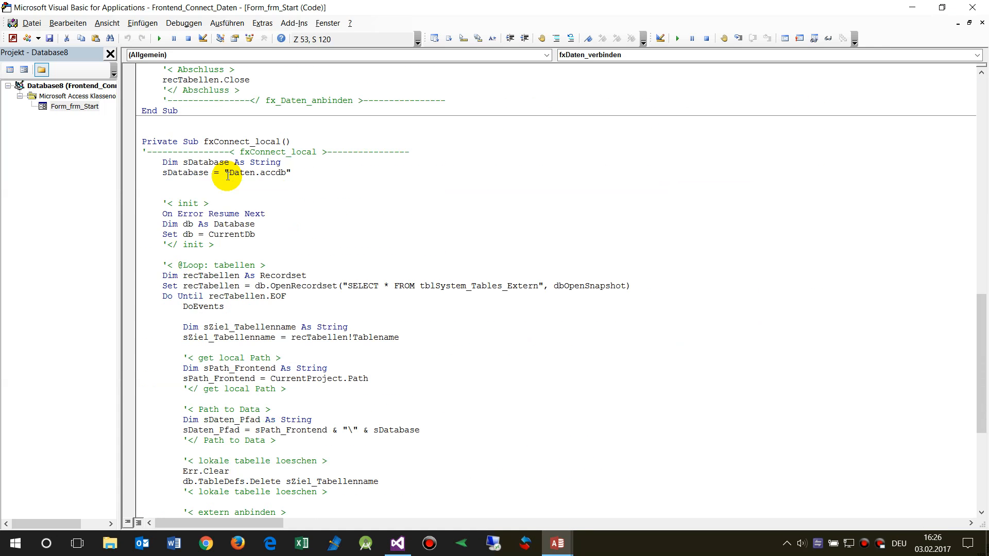
scroll("down", 3)
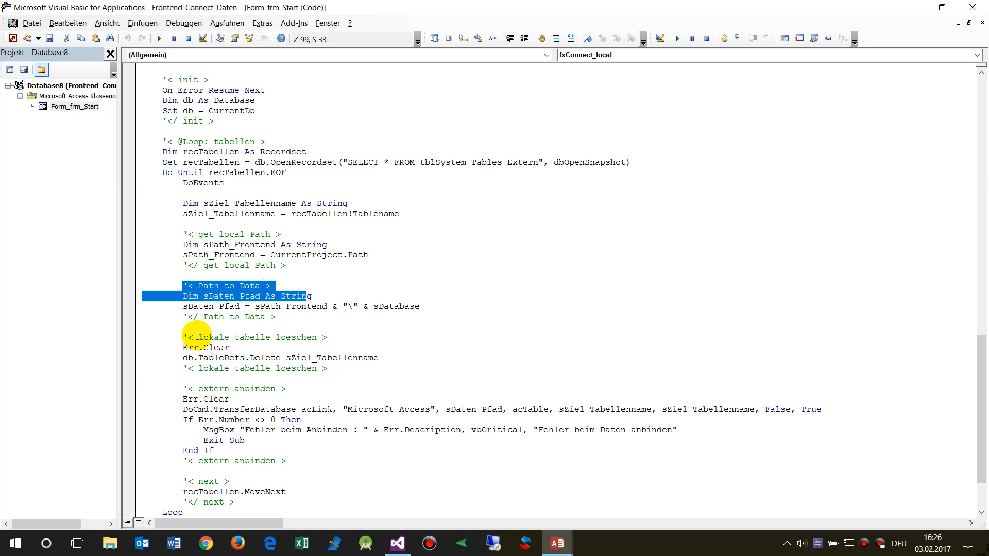
mouse_move(334, 309)
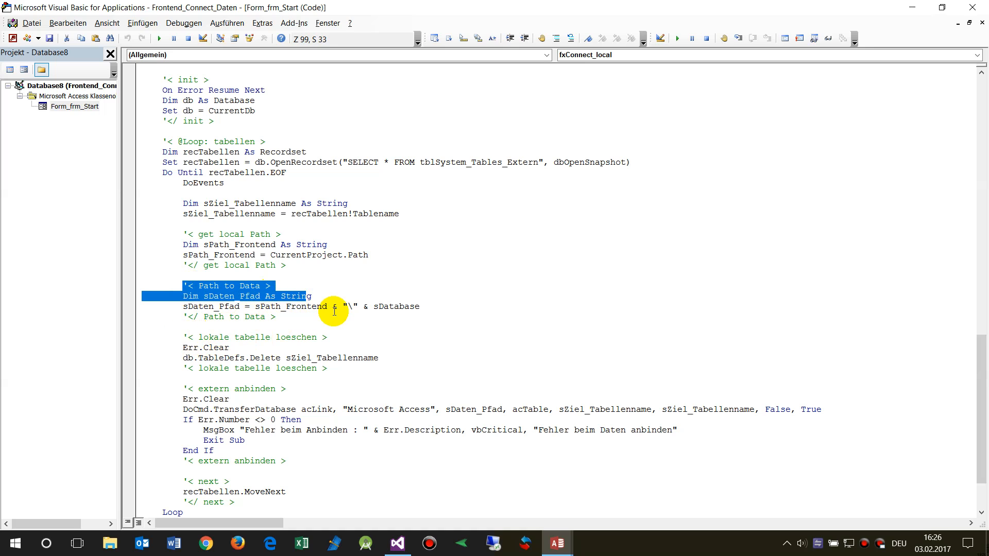
left_click(321, 265)
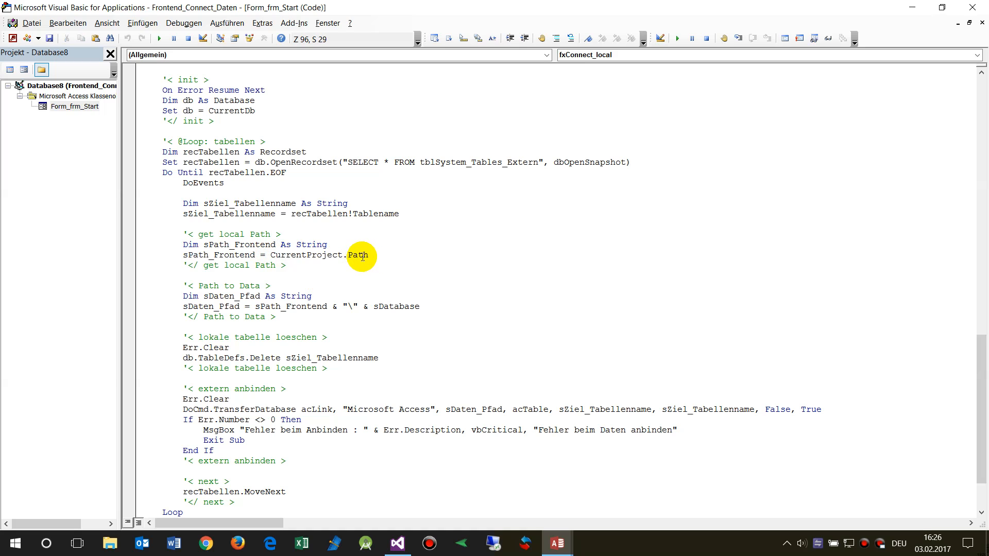
left_click(258, 306)
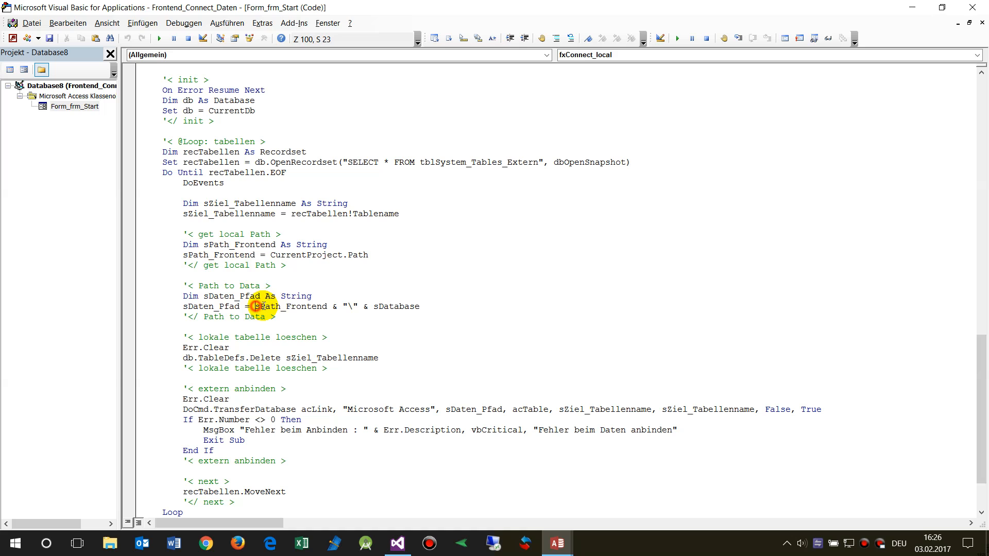
double_click(285, 307)
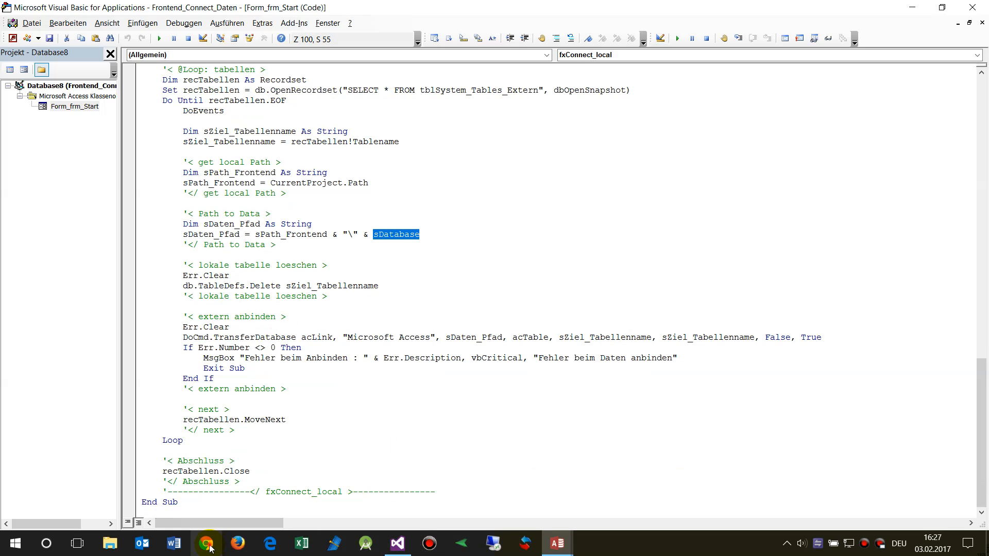
In Chrome, open the codedocu.com Reconnect Tables article and scroll to its code.
left_click(206, 543)
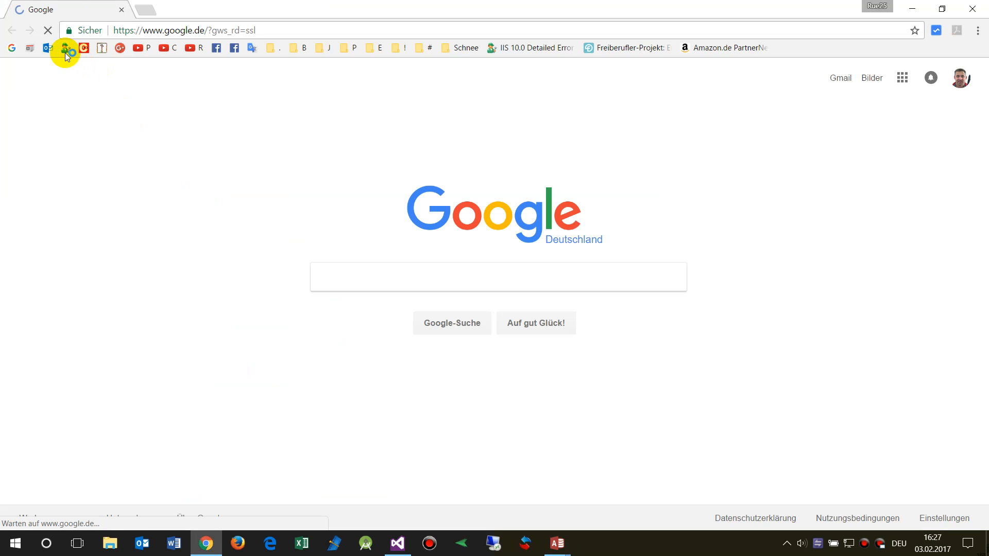
left_click(84, 48)
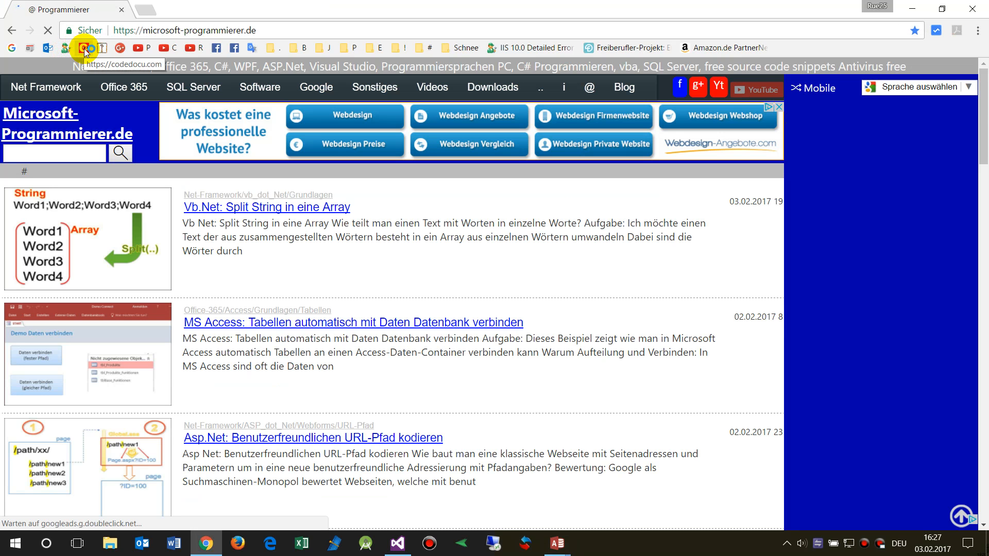
left_click(83, 48)
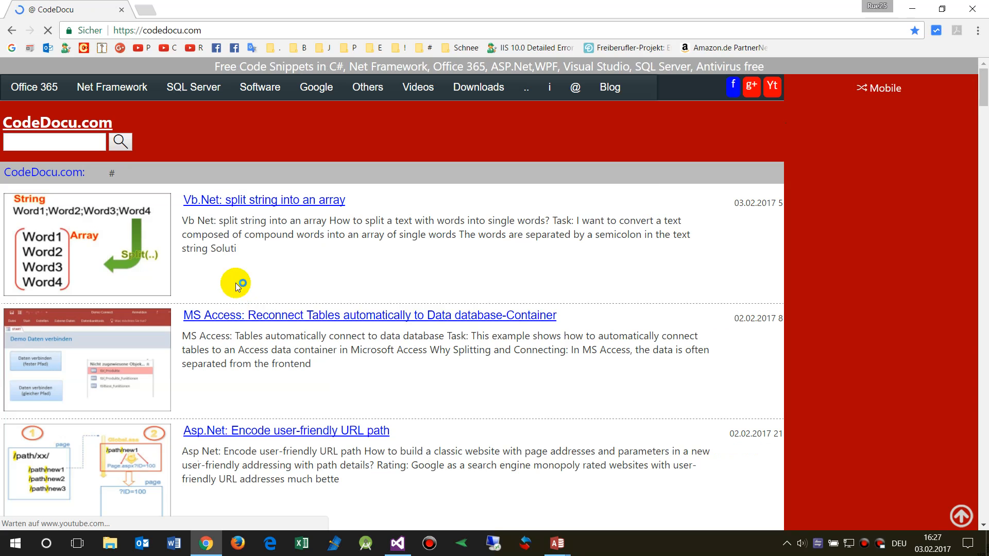
left_click(369, 315)
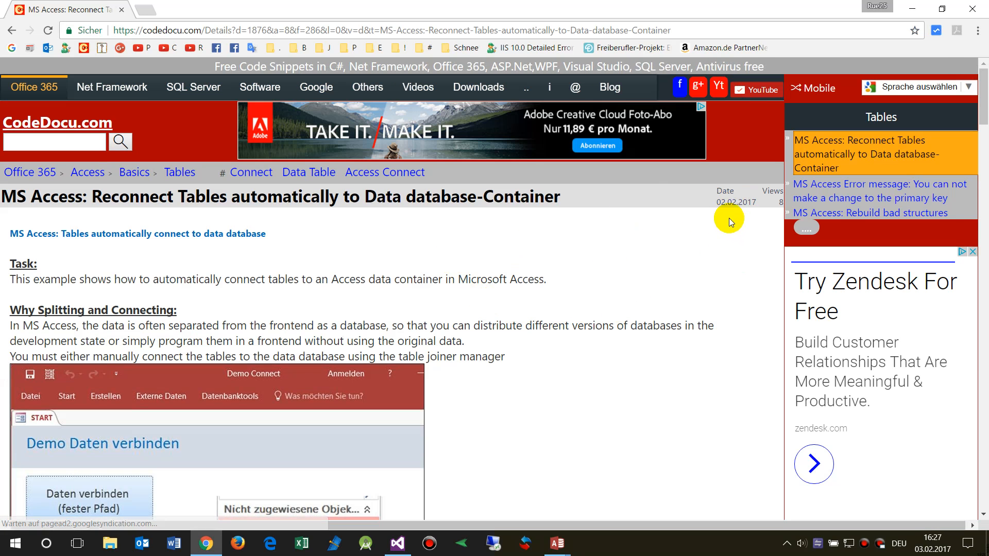
scroll("down", 3)
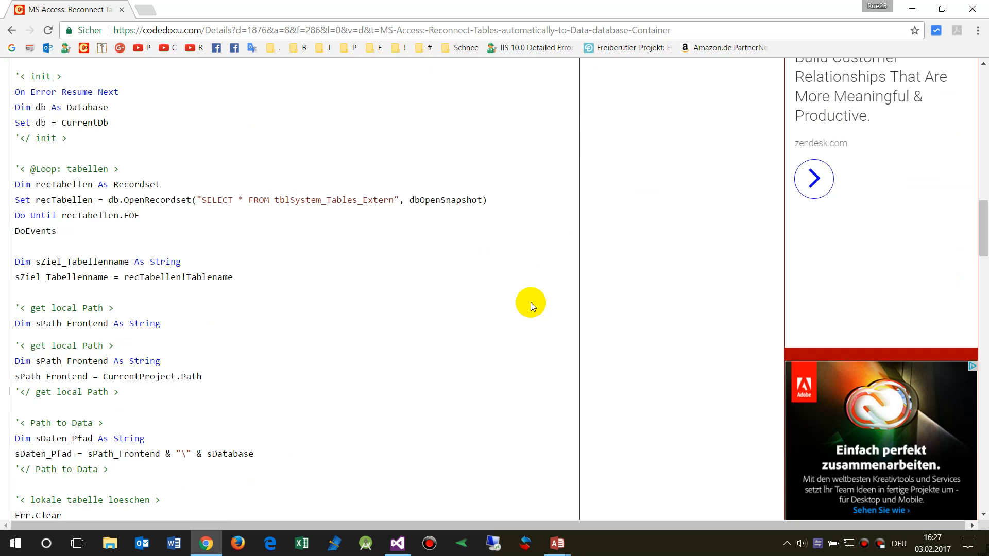
scroll("down", 3)
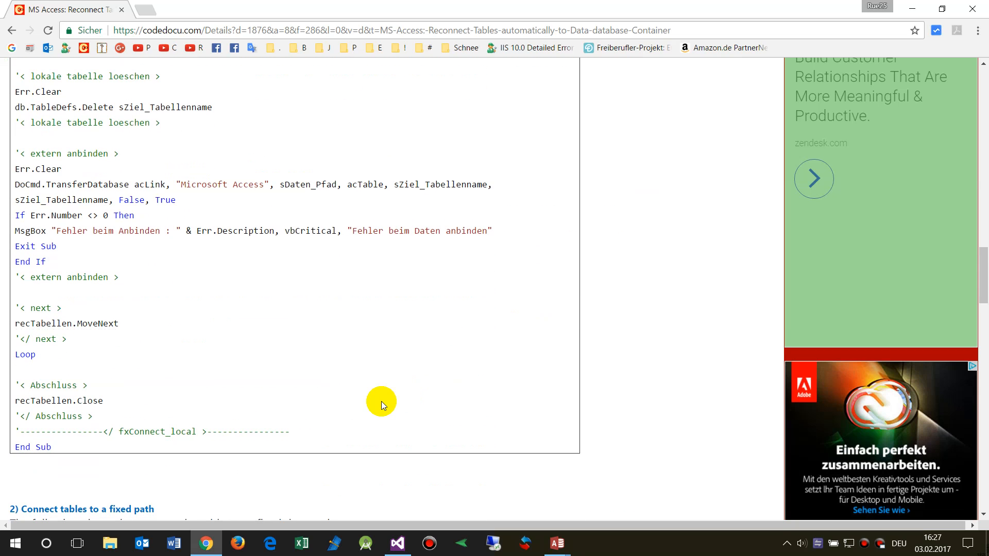